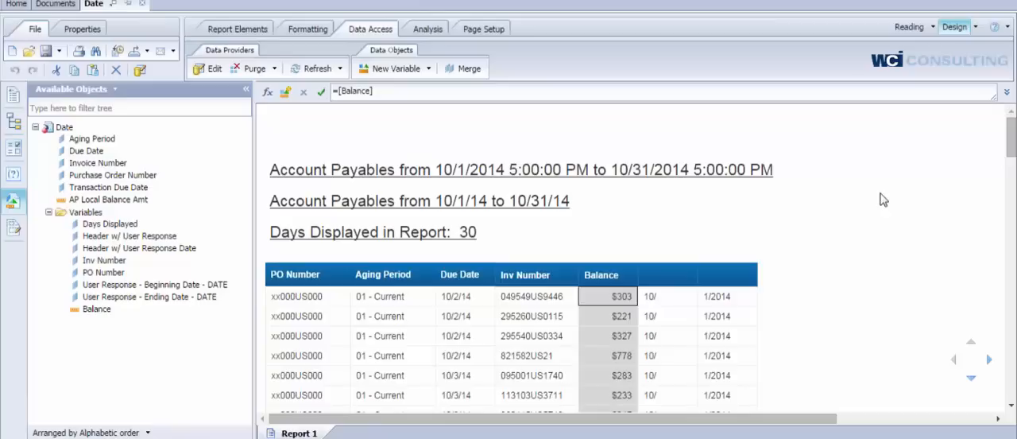
Select the Days Displayed in Report cell
click(372, 231)
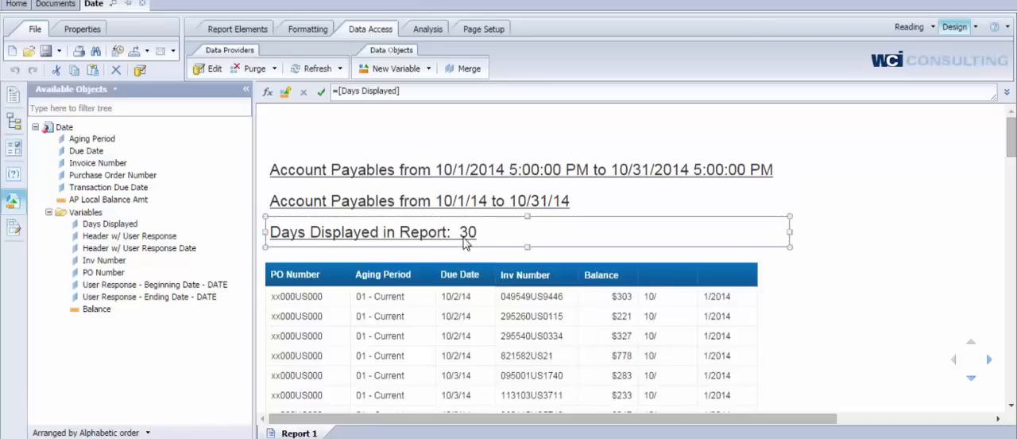
mouse_move(909, 342)
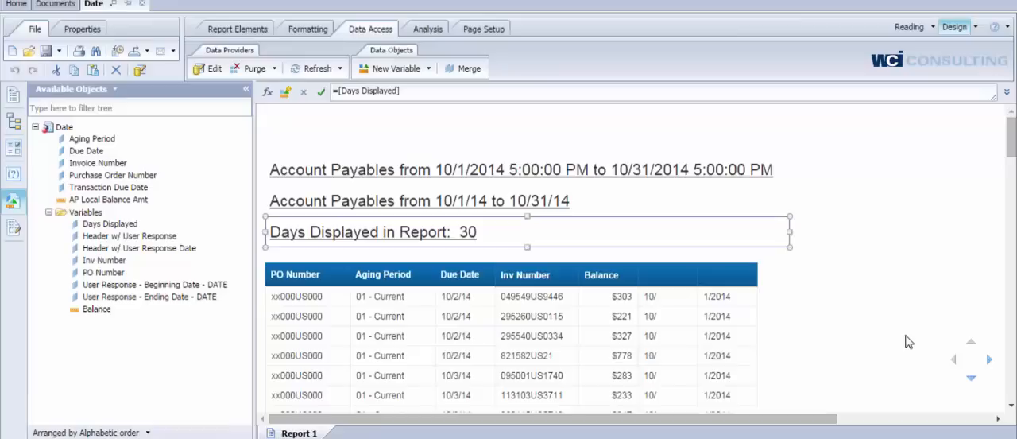
mouse_move(796, 332)
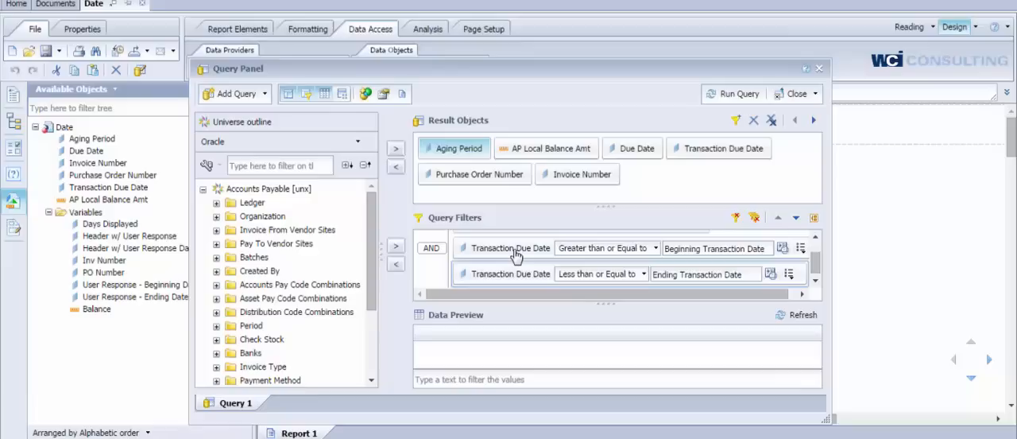
mouse_move(511, 274)
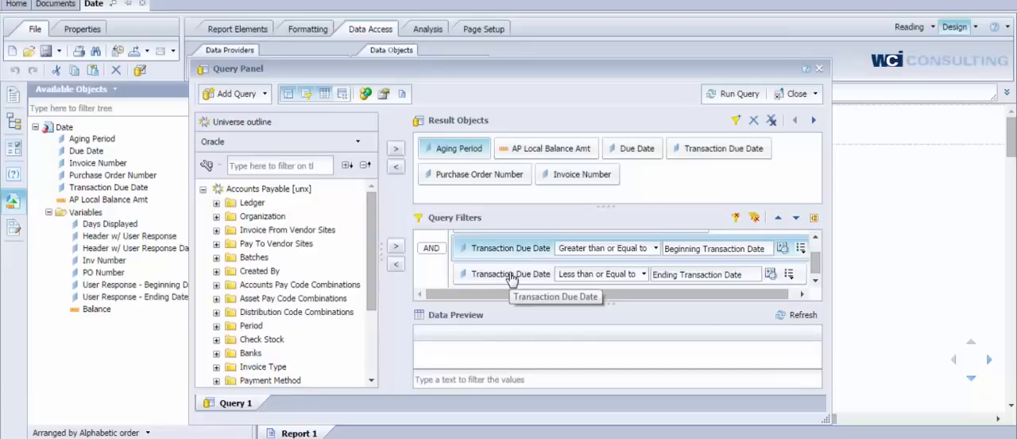
mouse_move(507, 250)
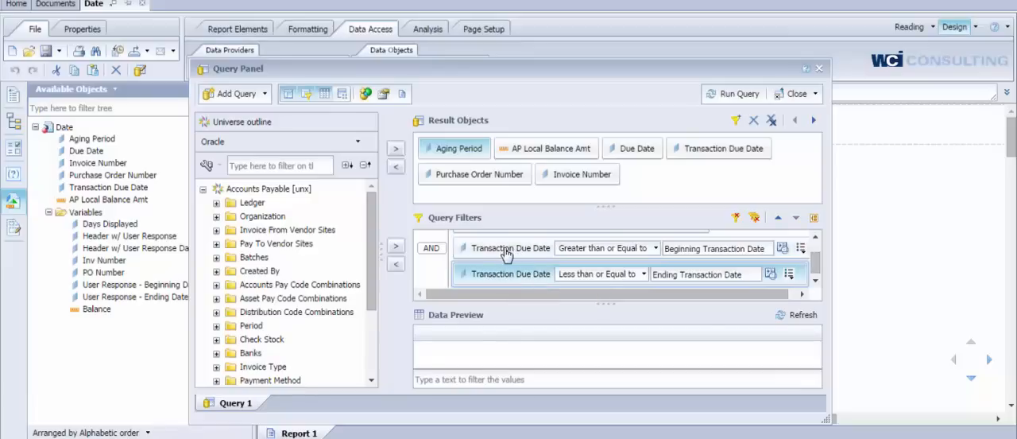
mouse_move(802, 247)
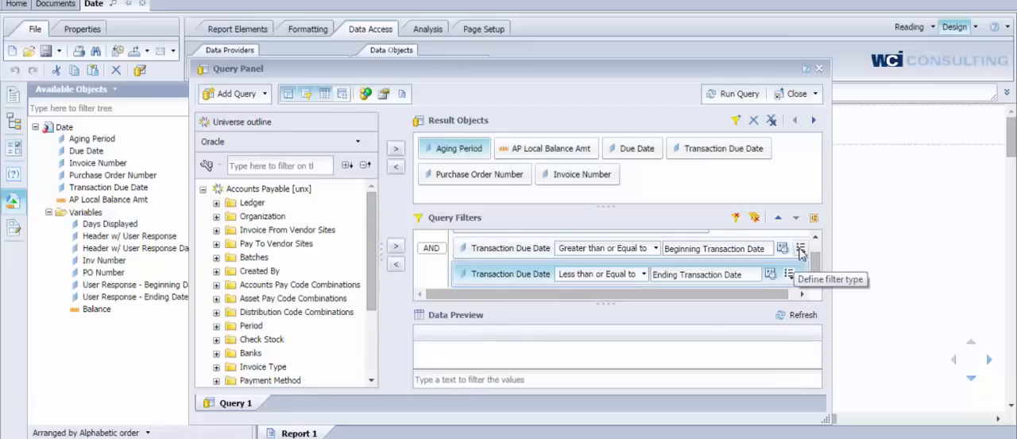
click(770, 273)
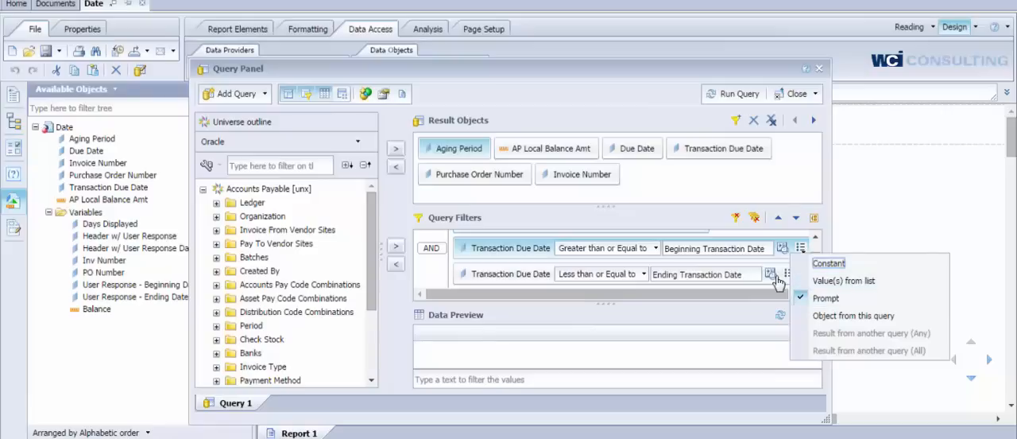
click(769, 274)
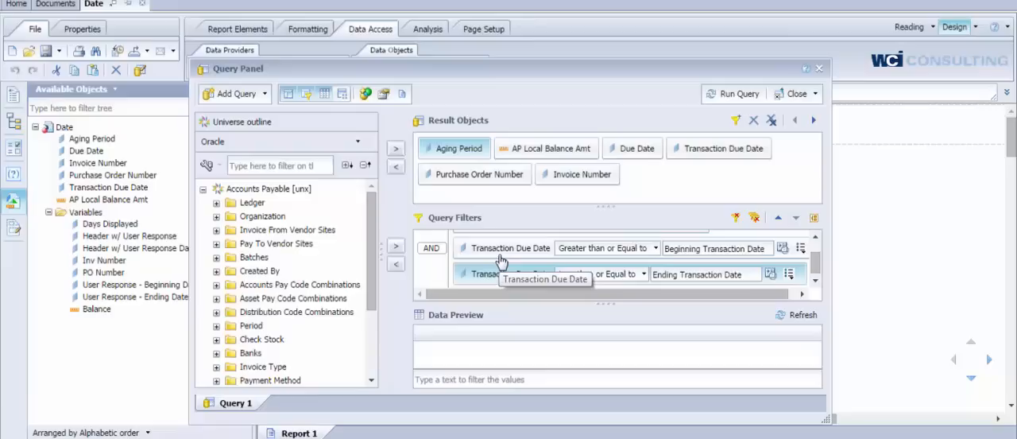
mouse_move(735, 99)
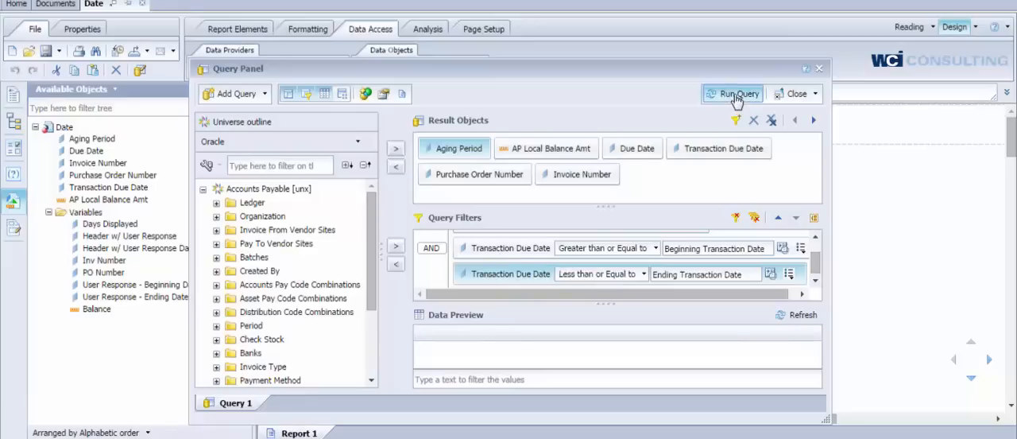
Run the query, accepting the 10/1/2014 and 10/31/2014 Beginning and Ending Transaction Date prompts
click(738, 94)
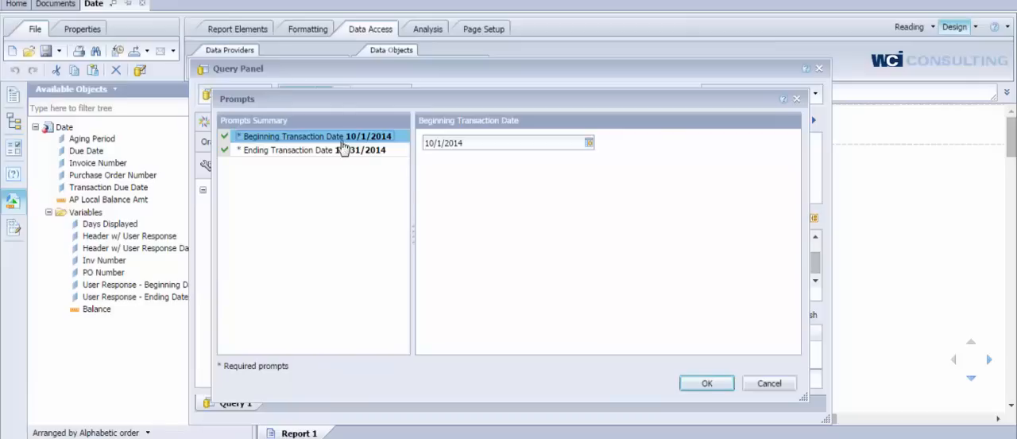
click(312, 149)
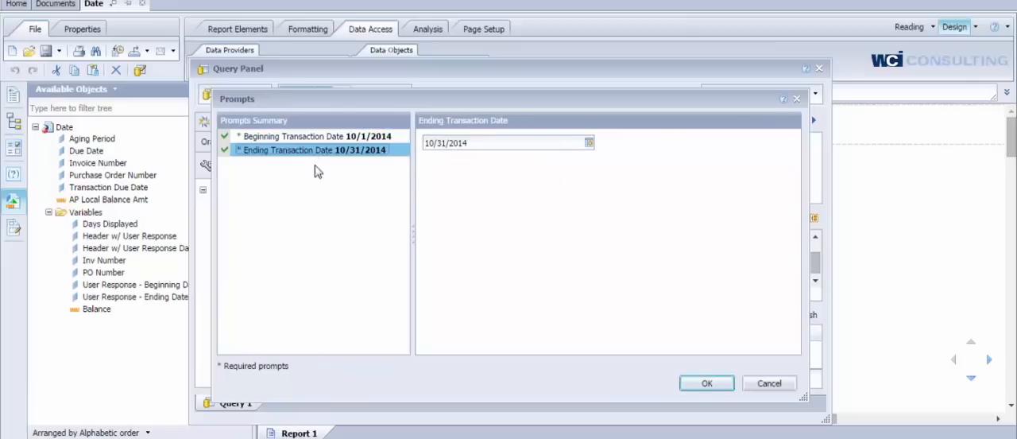
click(292, 135)
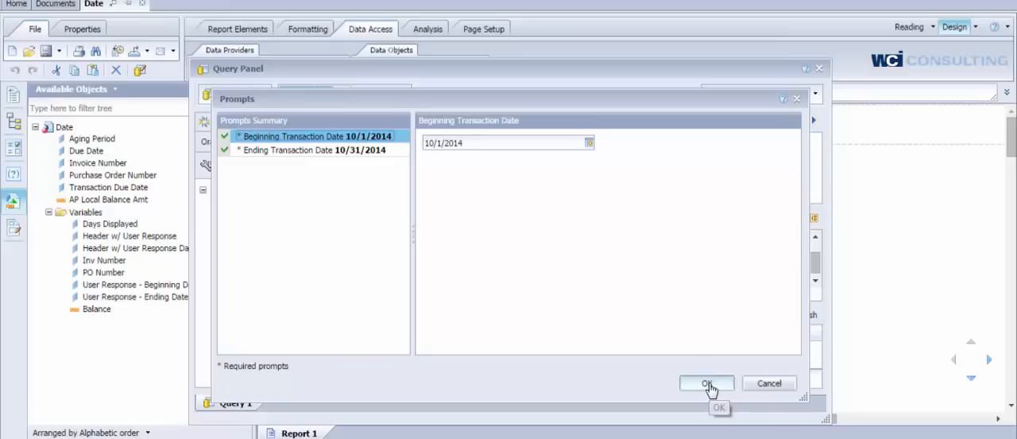
click(706, 383)
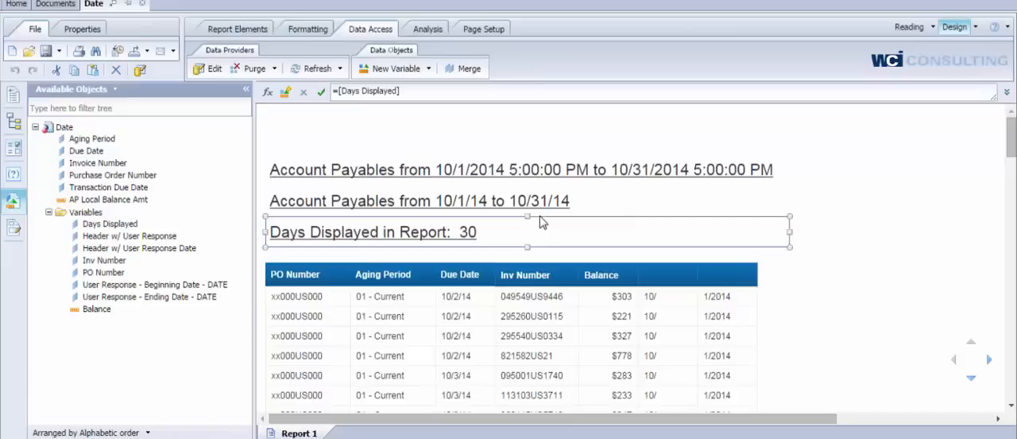
click(521, 169)
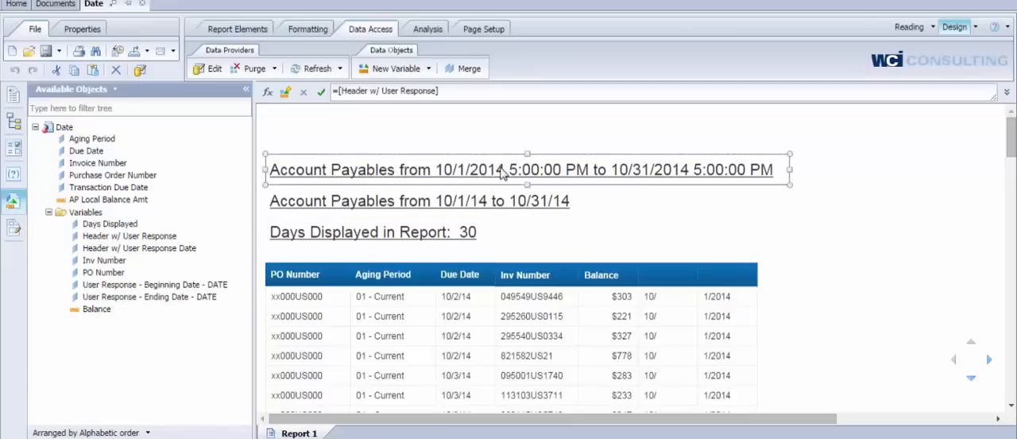
mouse_move(557, 212)
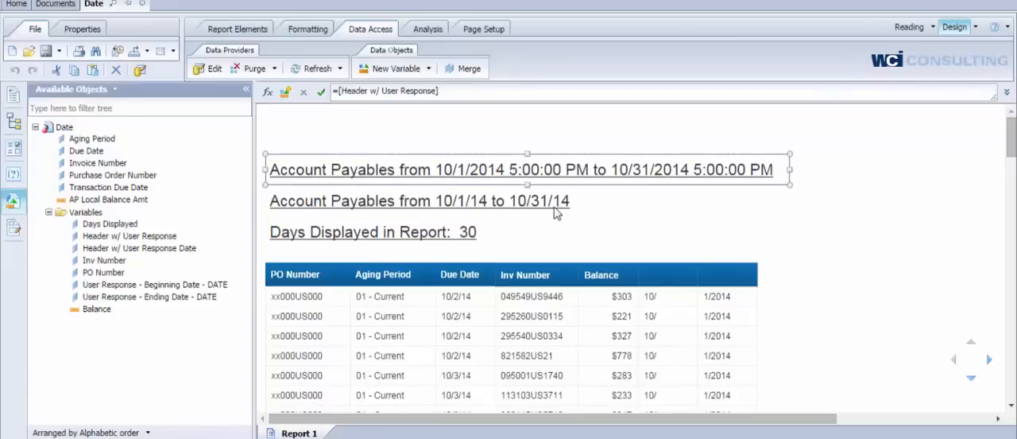
mouse_move(842, 280)
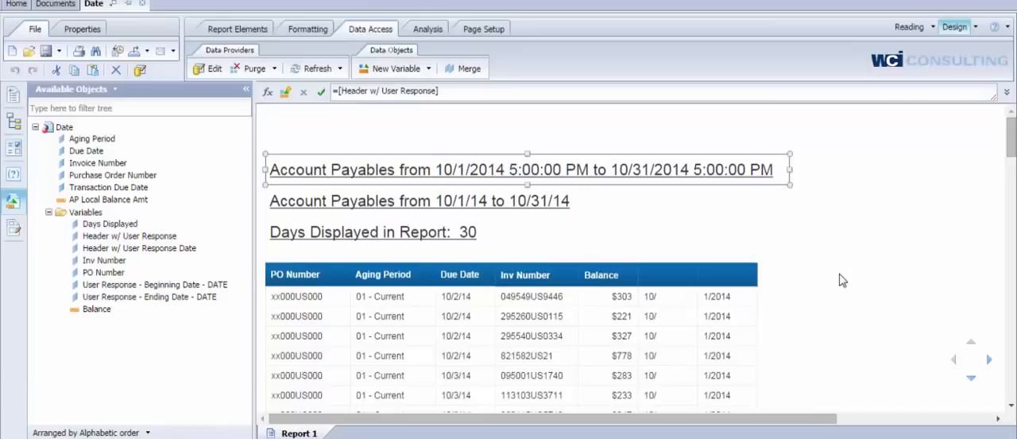
click(372, 232)
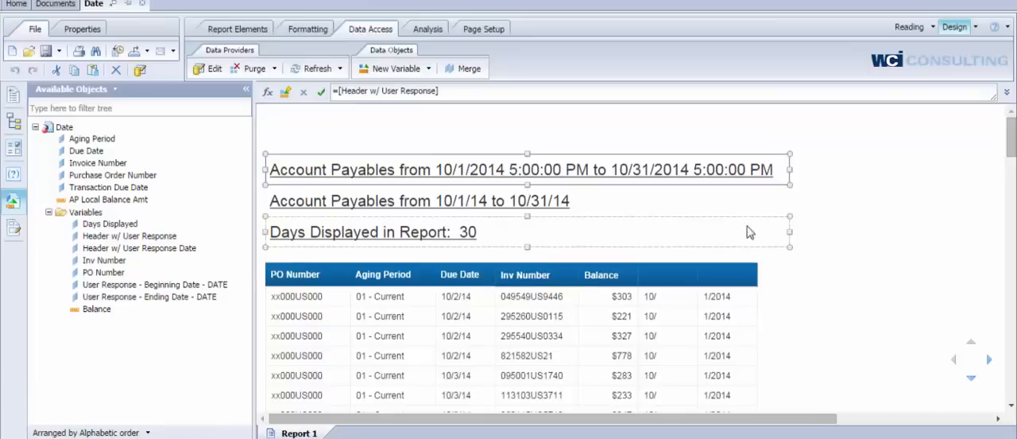
click(471, 170)
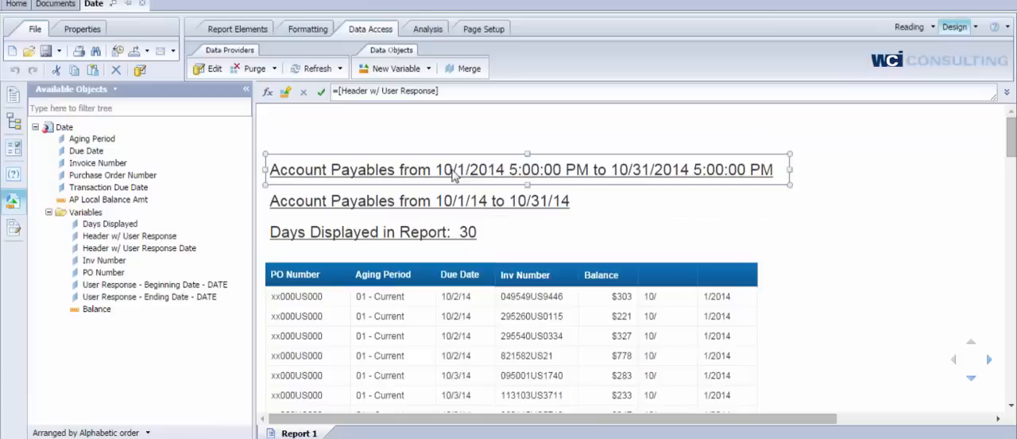
double_click(128, 236)
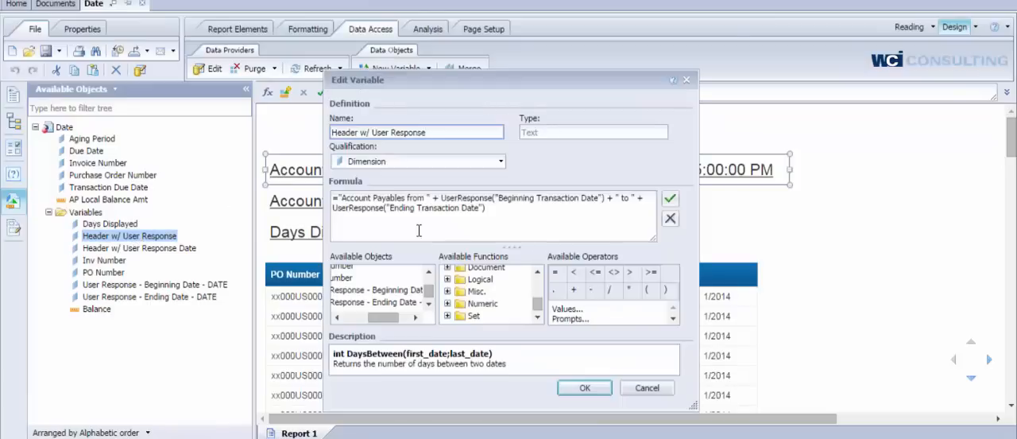
double_click(369, 197)
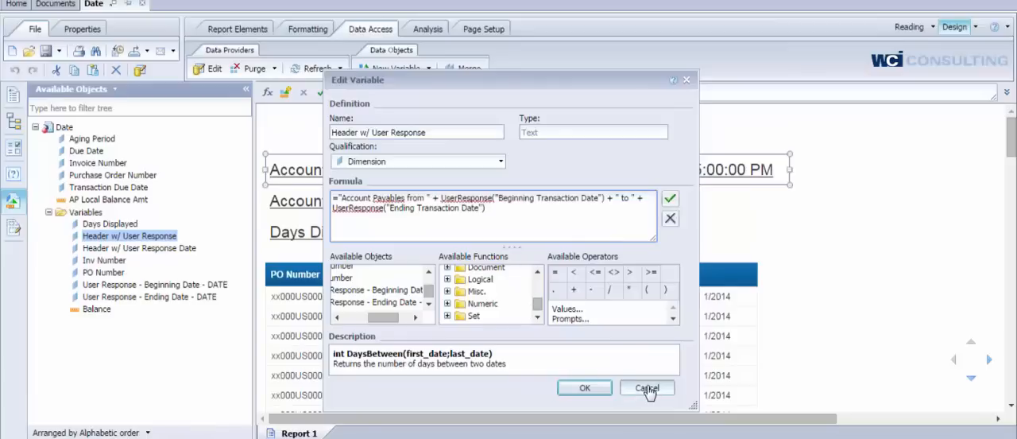
click(646, 388)
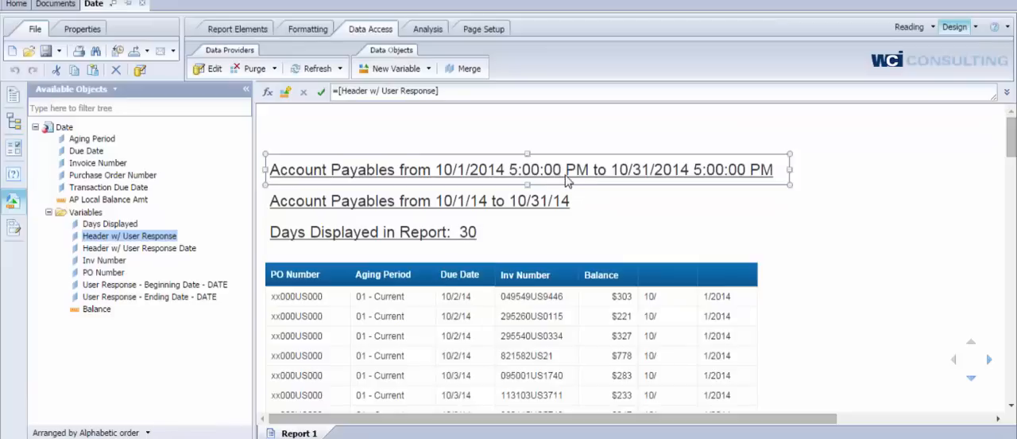
mouse_move(568, 184)
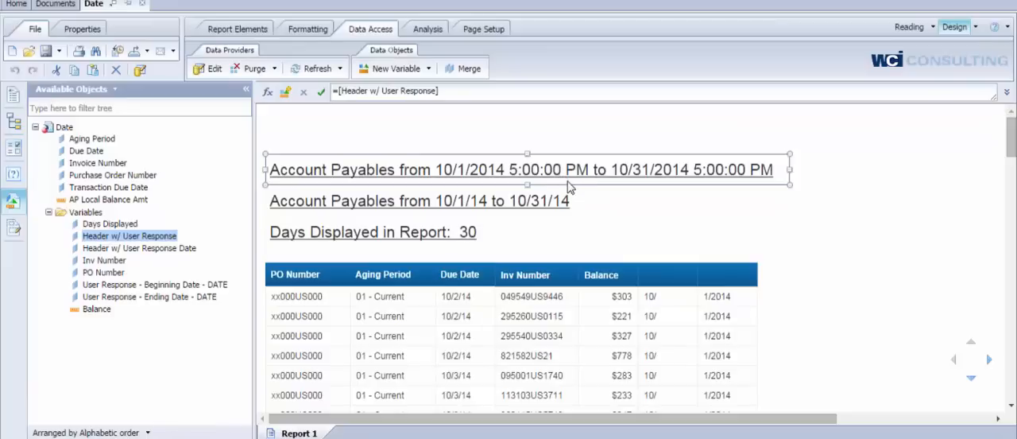
mouse_move(477, 184)
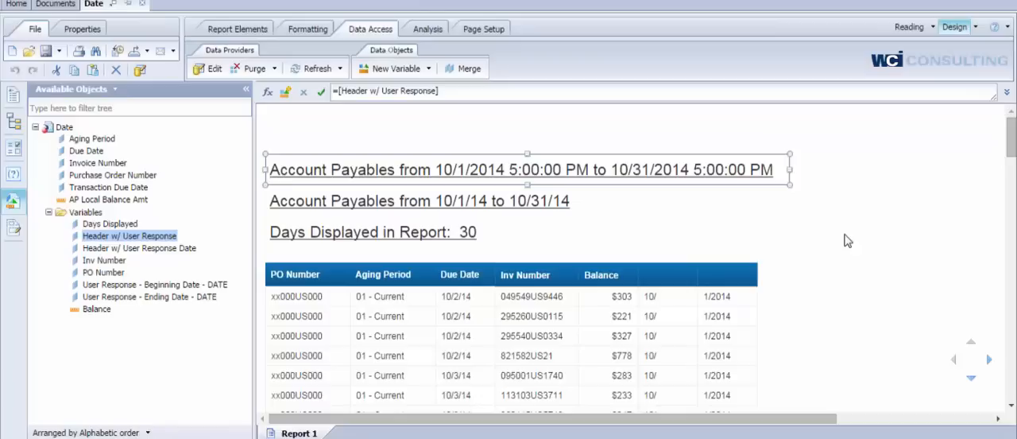
Select the short-date header cell and open the Header w/ User Response Date variable
click(420, 200)
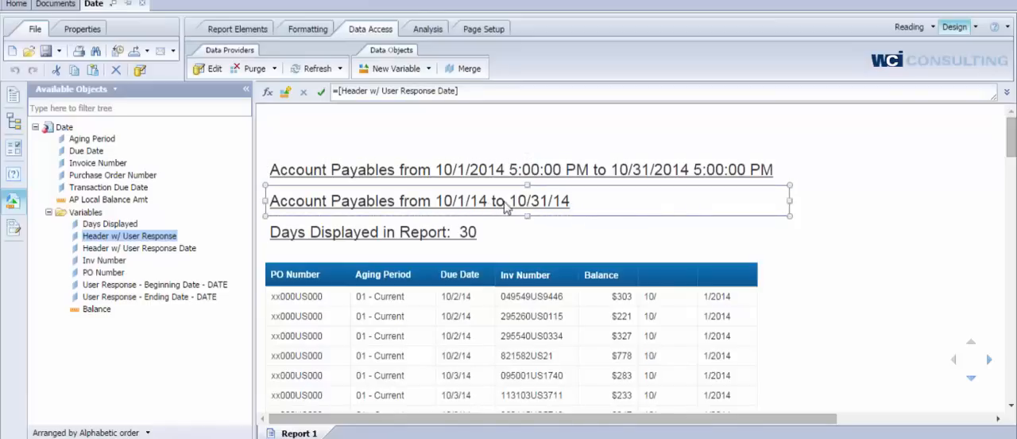
mouse_move(489, 213)
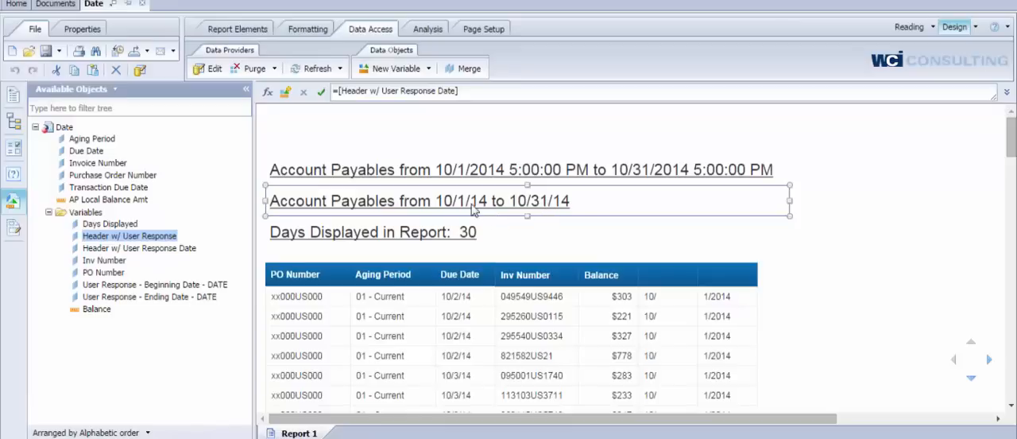
mouse_move(604, 209)
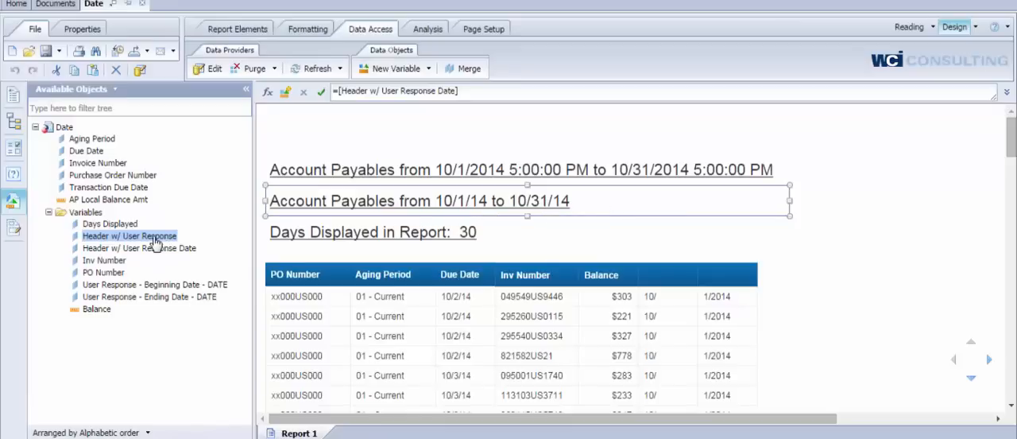
double_click(139, 247)
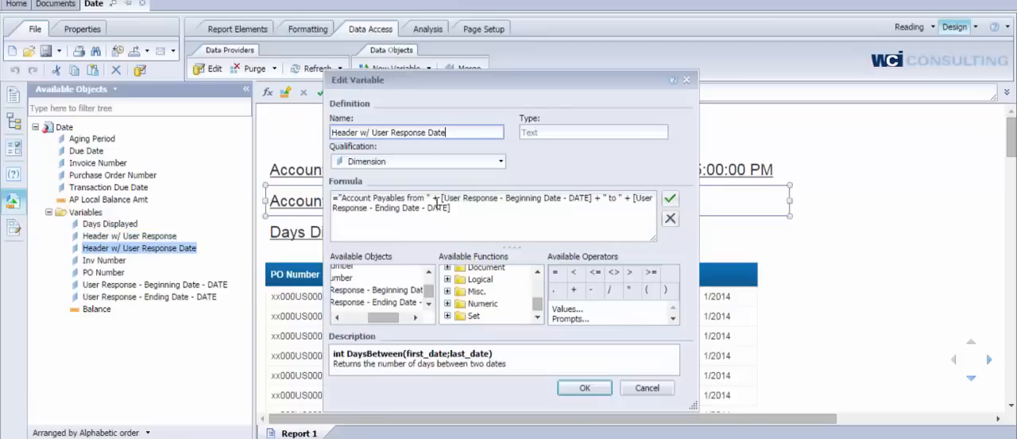
double_click(374, 198)
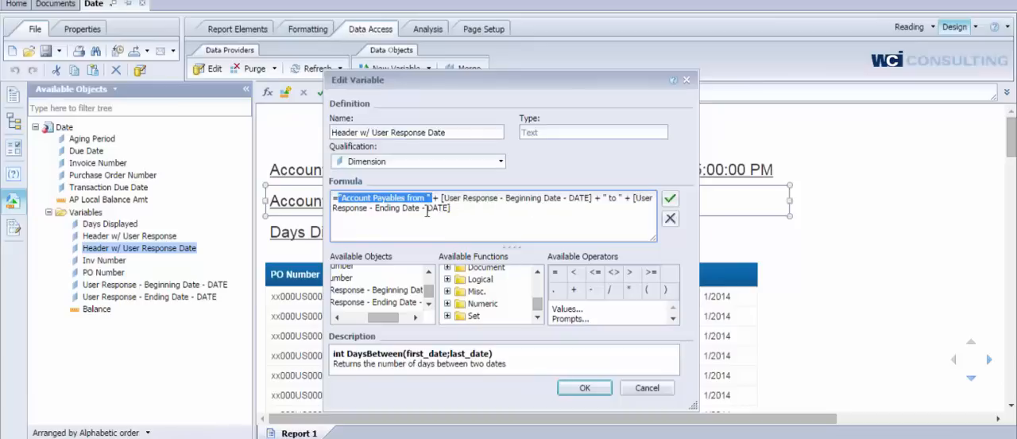
click(584, 387)
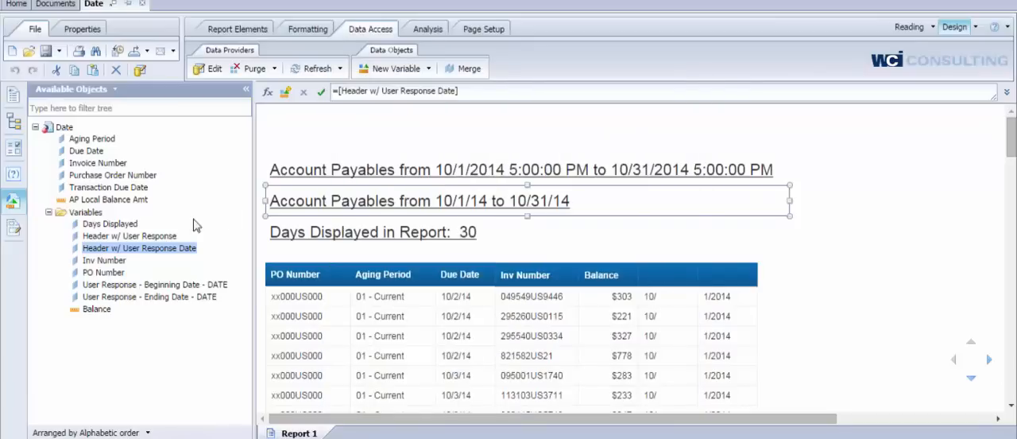
Open the User Response - Beginning Date - DATE formula, review it, and cancel unchanged
click(154, 284)
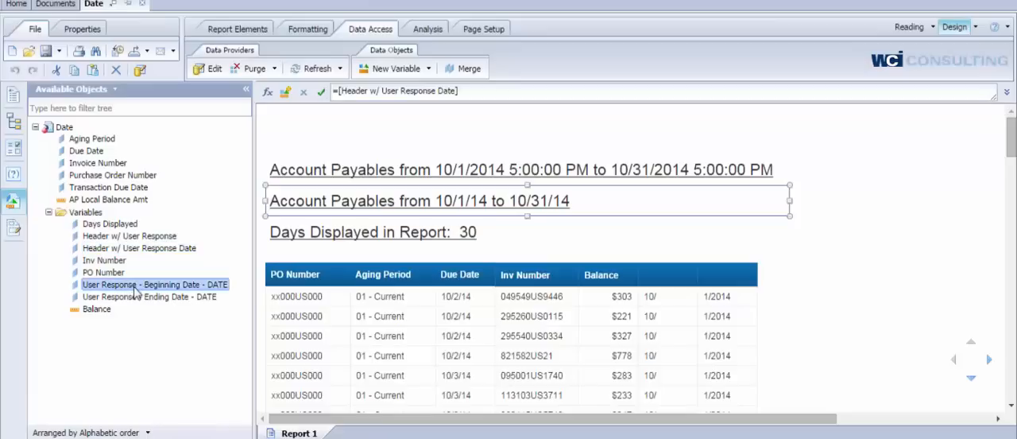
double_click(154, 284)
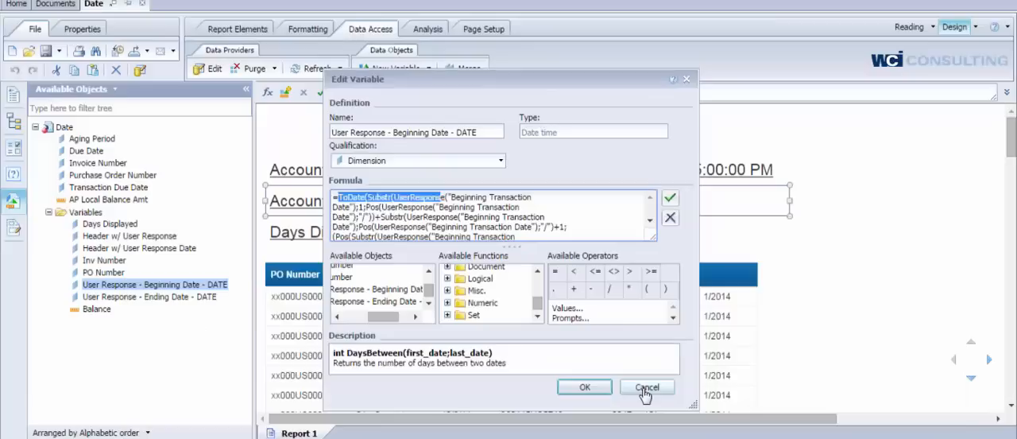
click(647, 387)
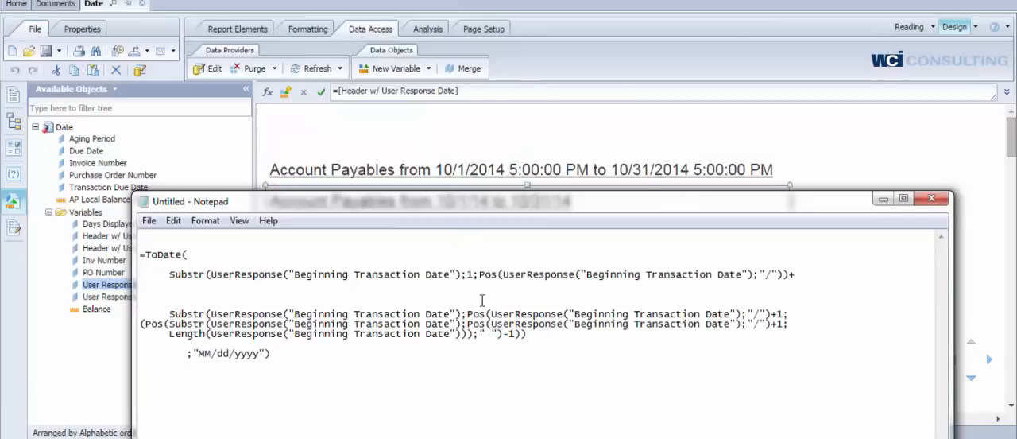
click(270, 354)
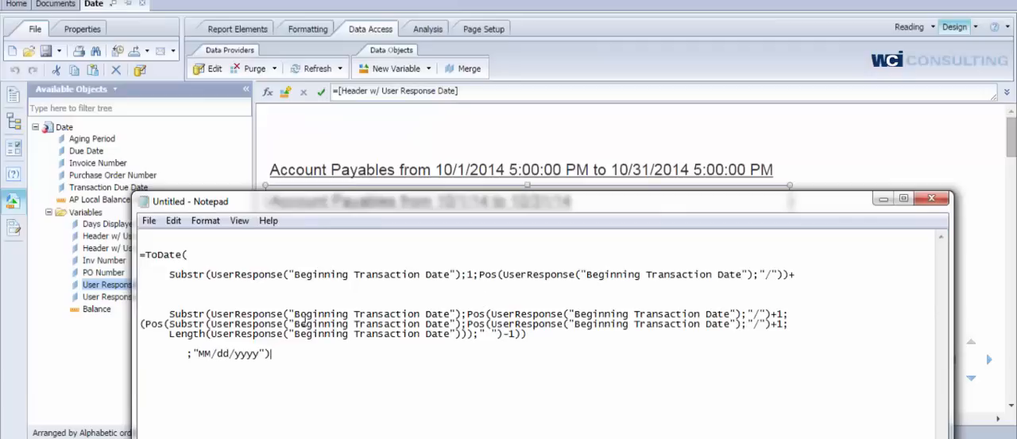
mouse_move(233, 306)
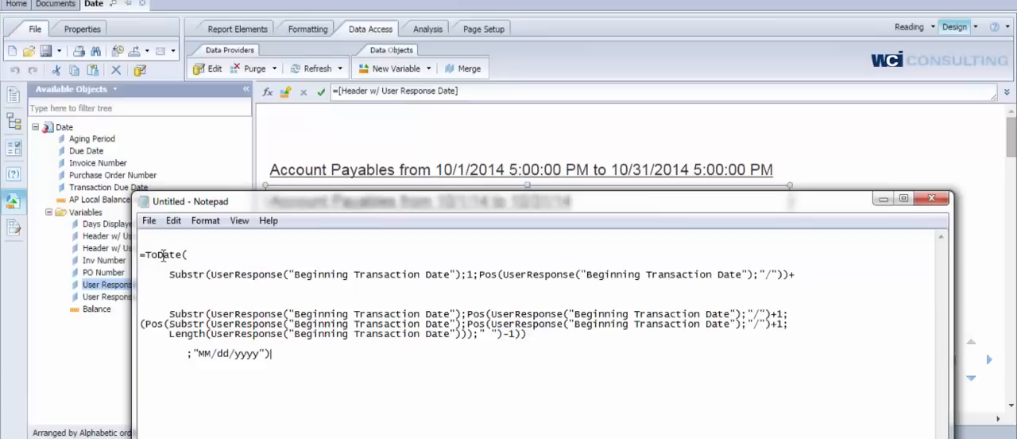
double_click(163, 253)
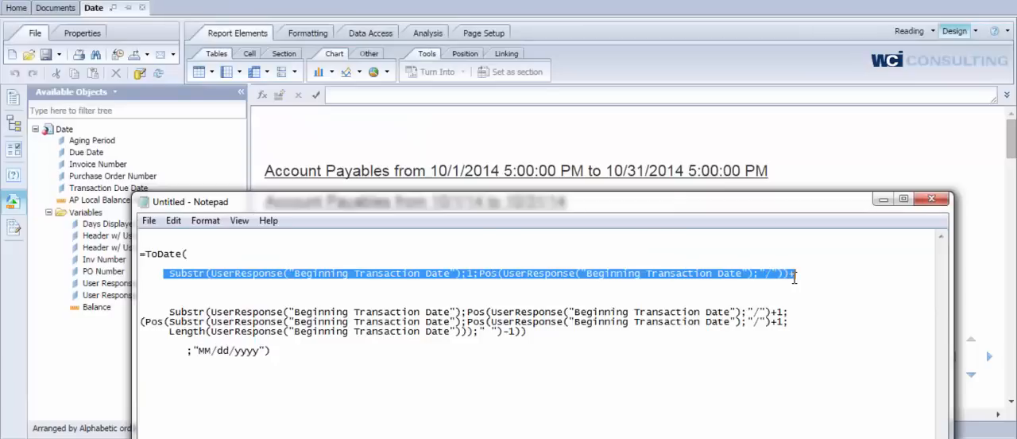
mouse_move(868, 360)
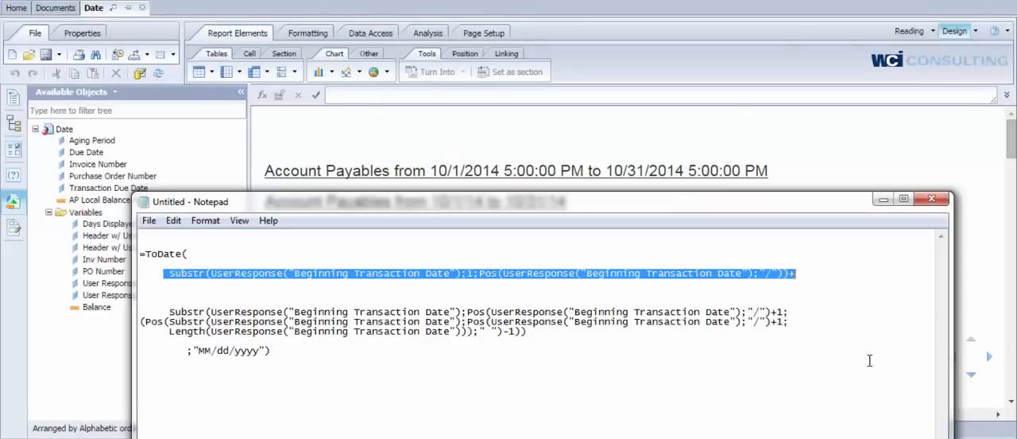
click(292, 272)
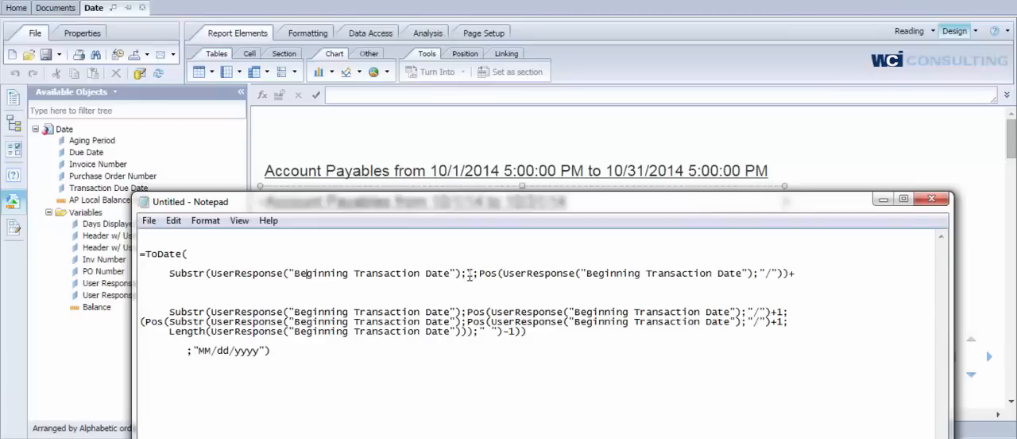
Type 1, select all the laid-out formula text in Notepad, then return to the report
text(1)
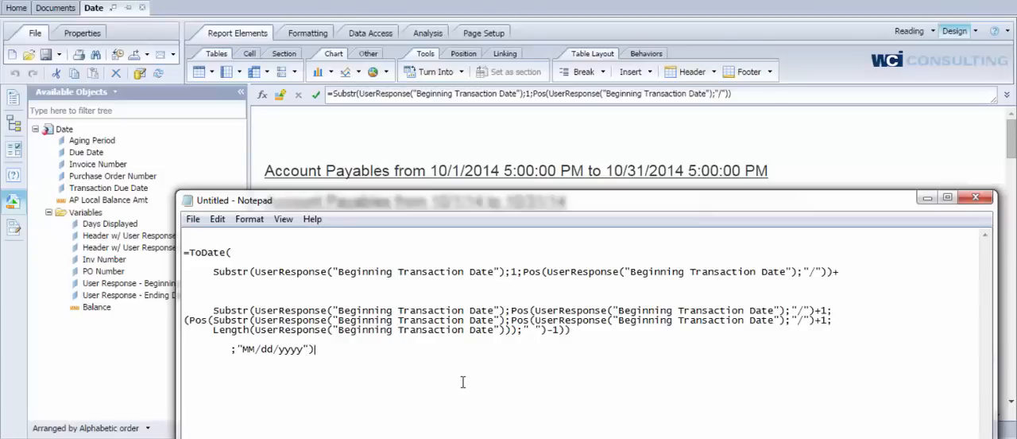
mouse_move(413, 307)
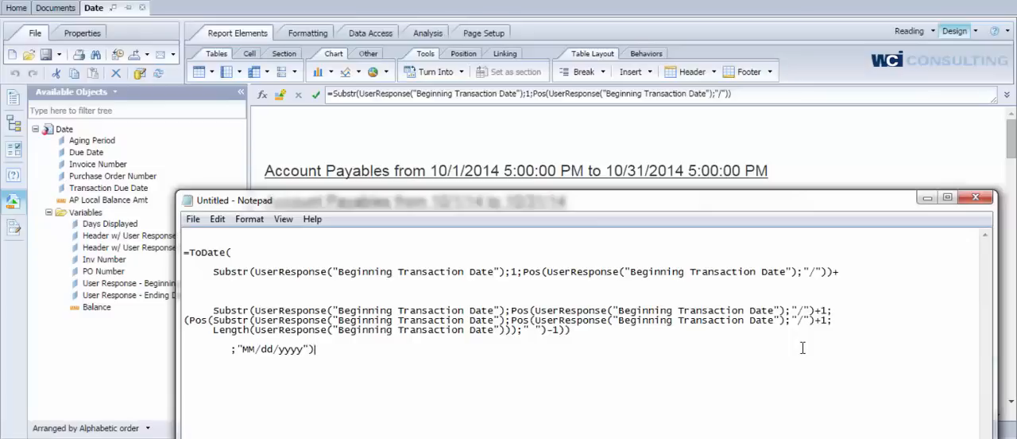
mouse_move(594, 398)
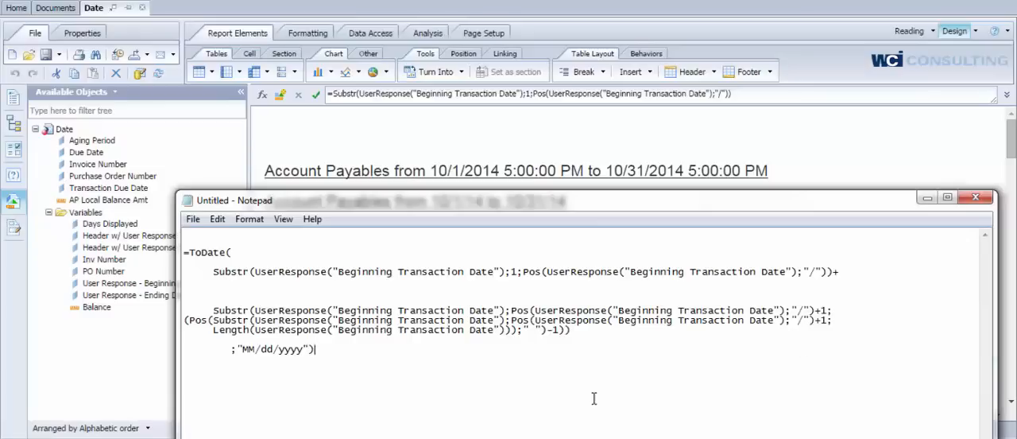
mouse_move(386, 346)
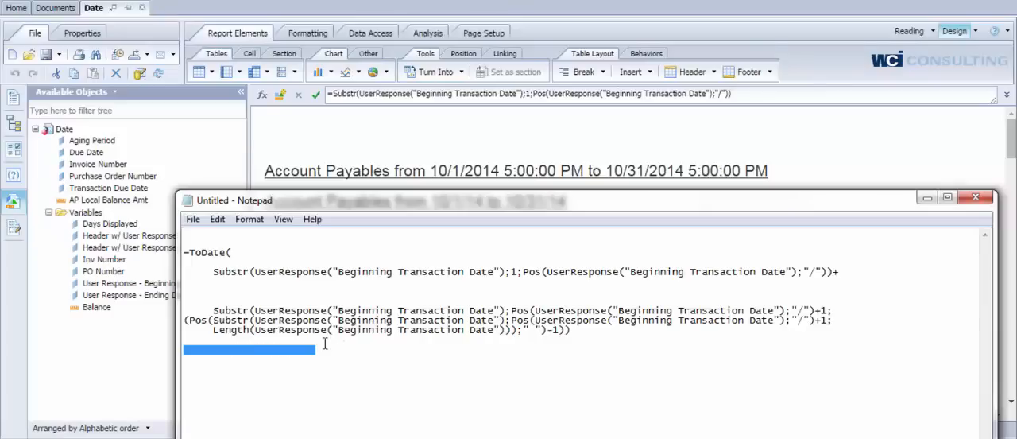
key(ctrl+a)
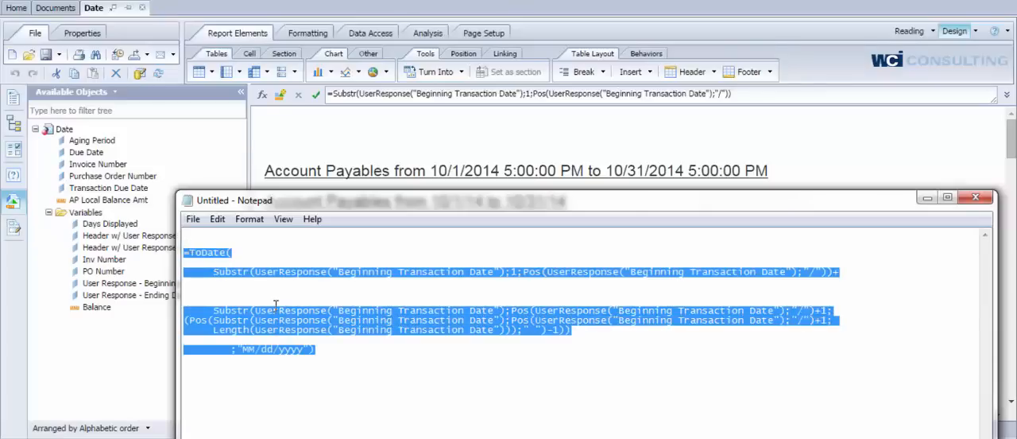
click(249, 349)
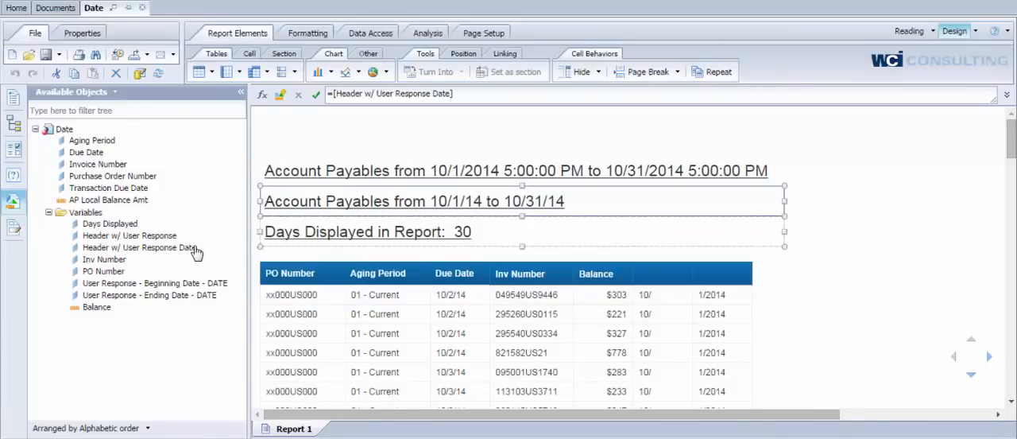
mouse_move(139, 247)
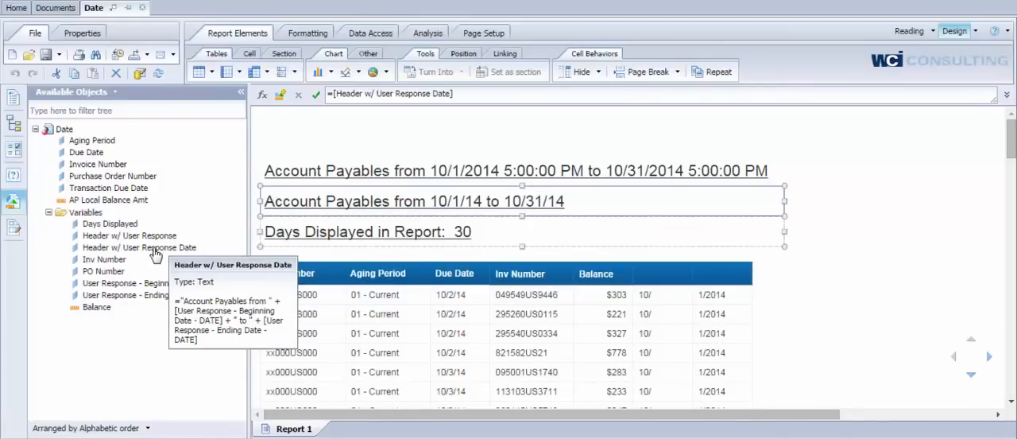
double_click(139, 247)
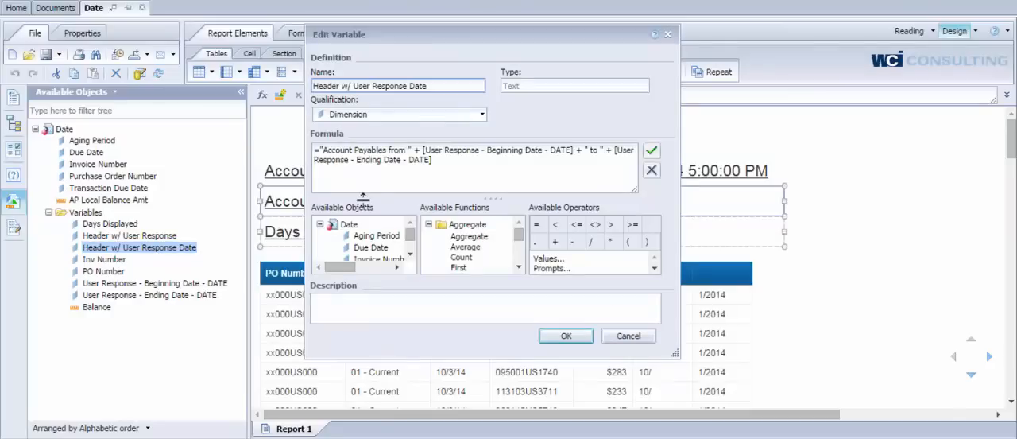
mouse_move(465, 164)
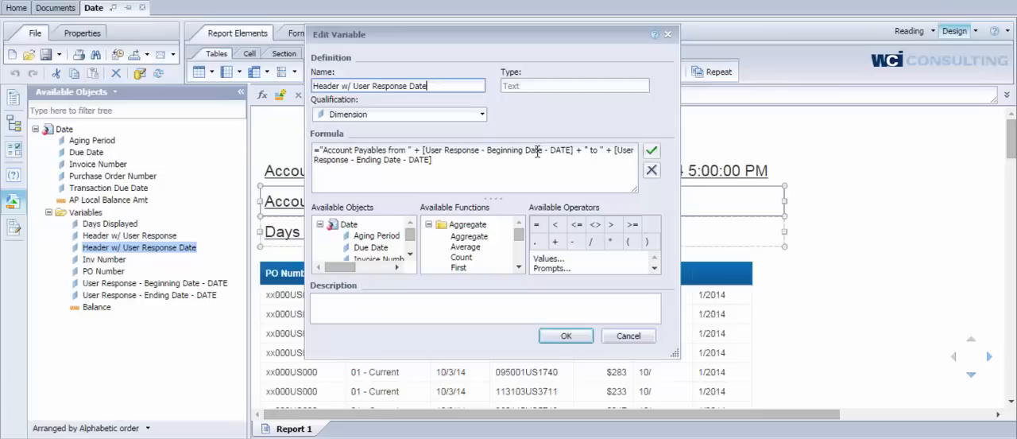
mouse_move(554, 221)
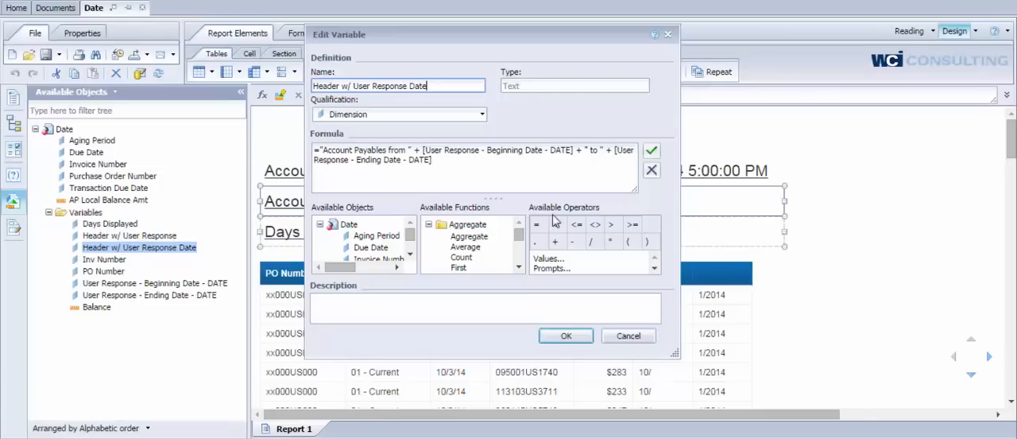
click(566, 335)
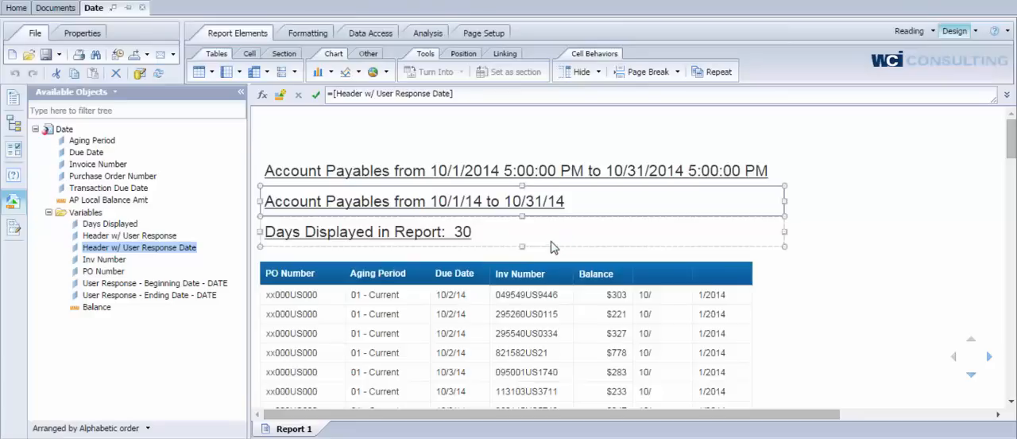
click(367, 231)
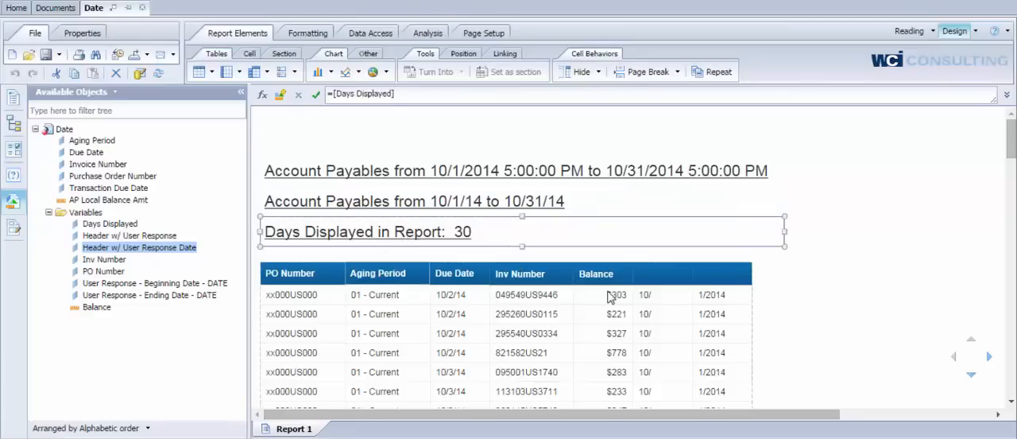
mouse_move(866, 306)
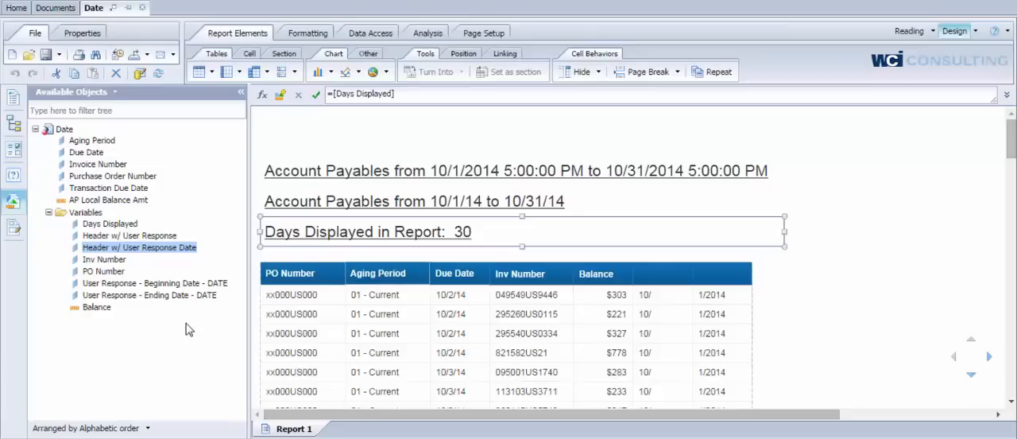
click(110, 223)
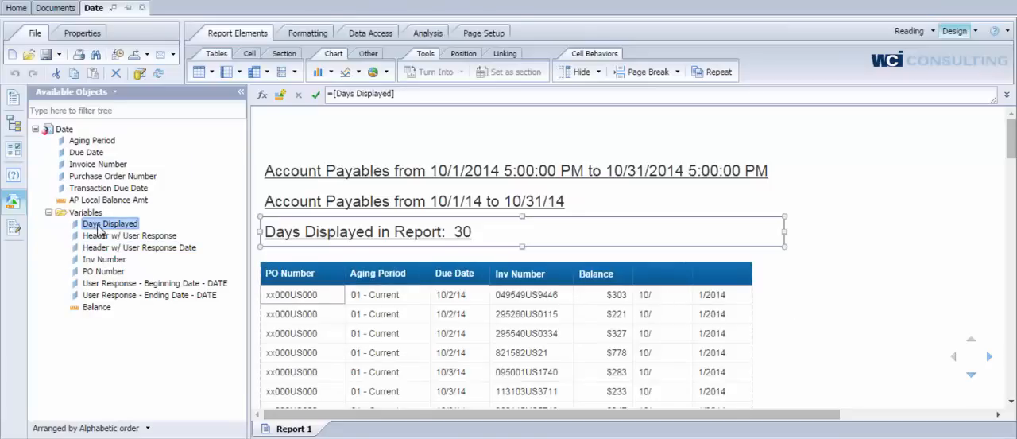
double_click(109, 223)
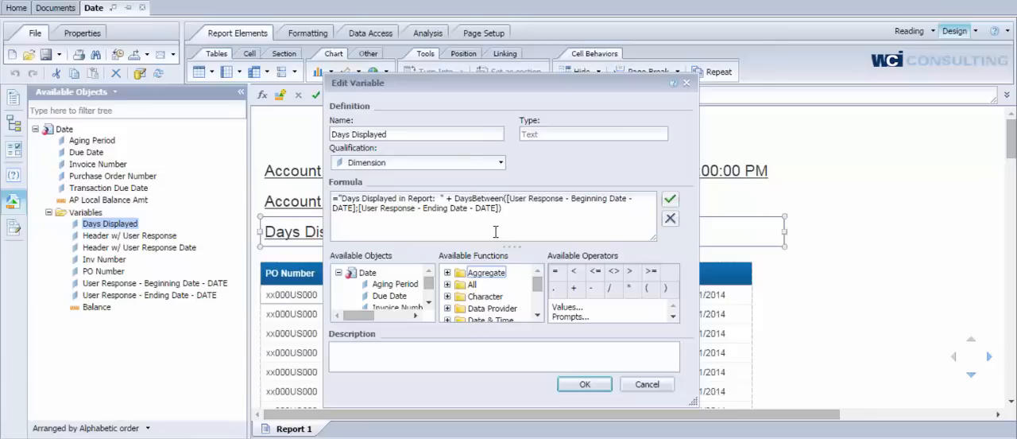
double_click(462, 198)
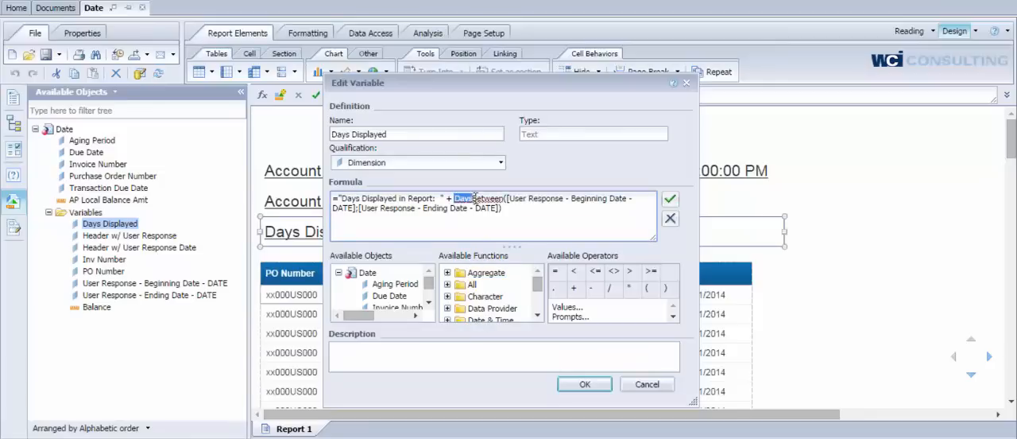
click(515, 201)
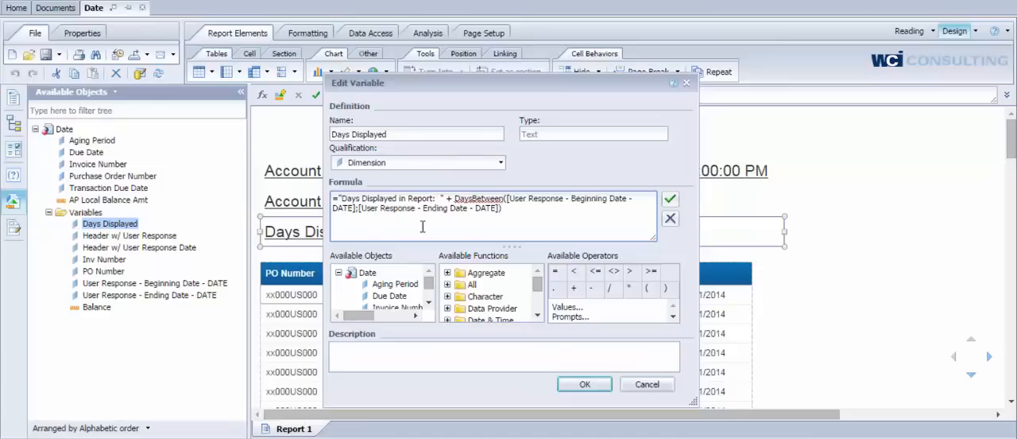
mouse_move(369, 222)
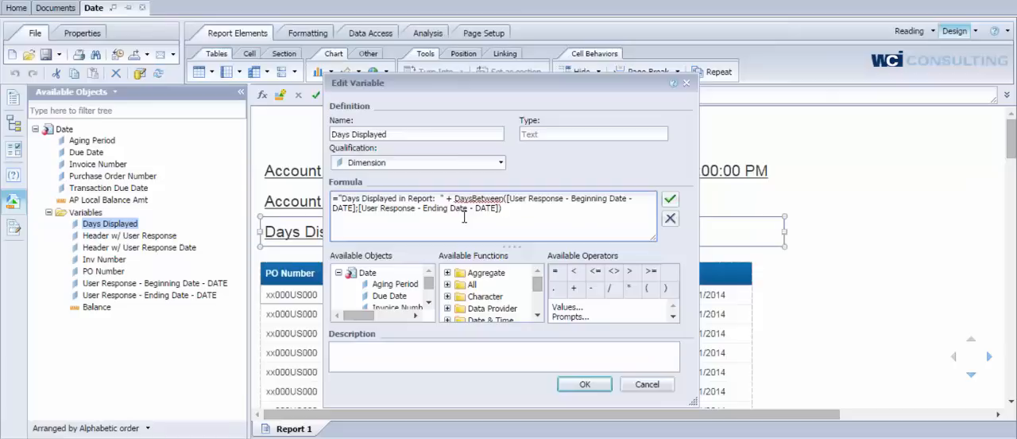
click(584, 383)
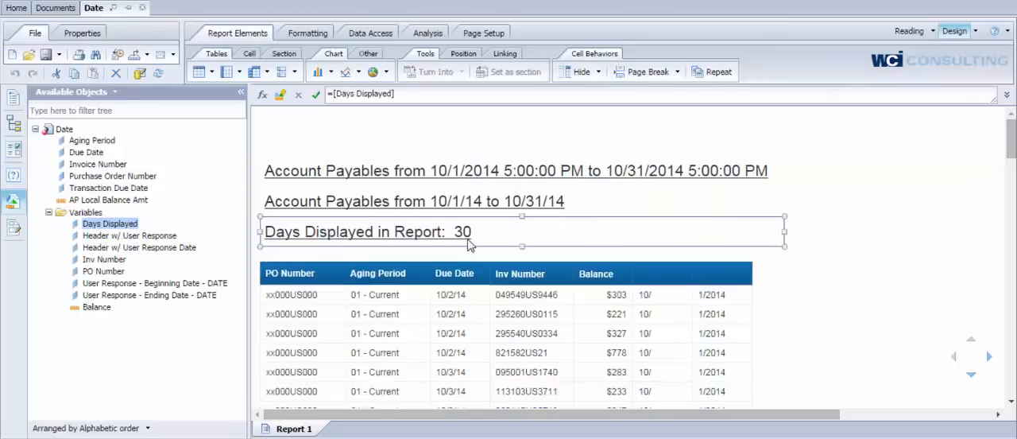